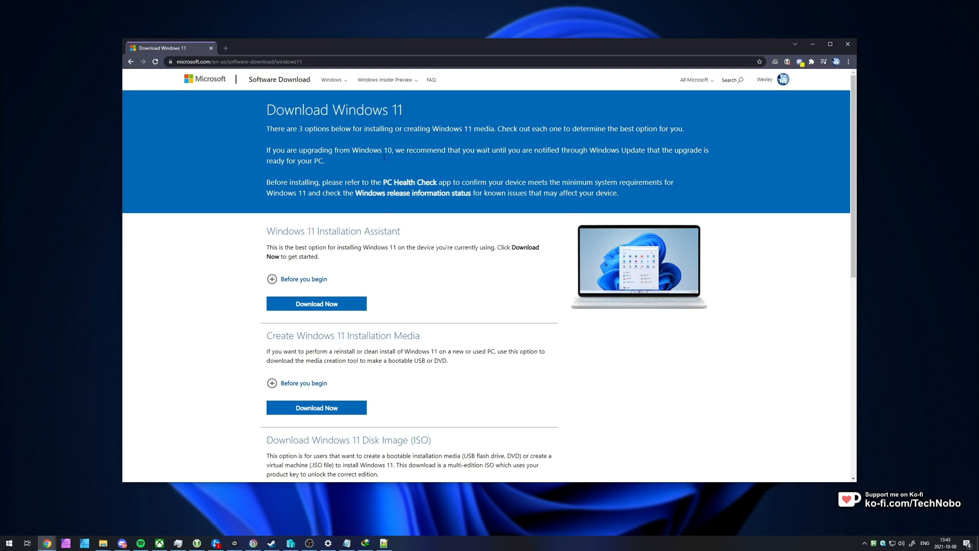
# Step: Select the Windows 11 ISO edition, choose English as the language and confirm
pyautogui.press('F11')
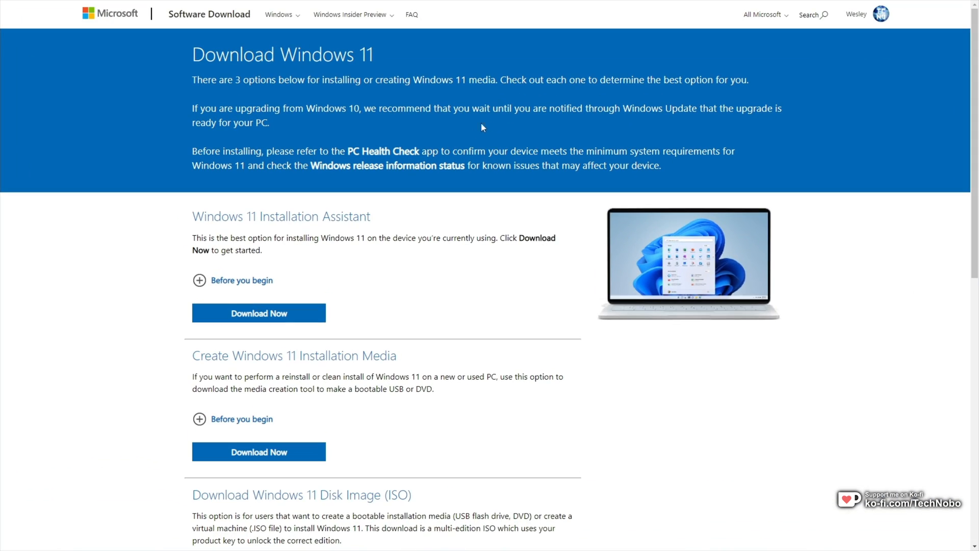
pyautogui.scroll(-3)
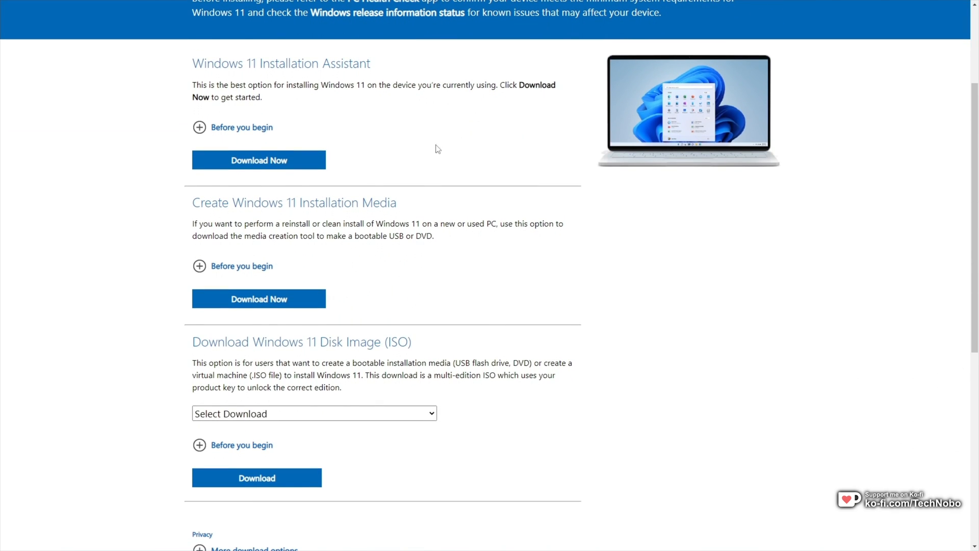
pyautogui.moveTo(219, 342); pyautogui.dragTo(412, 342)
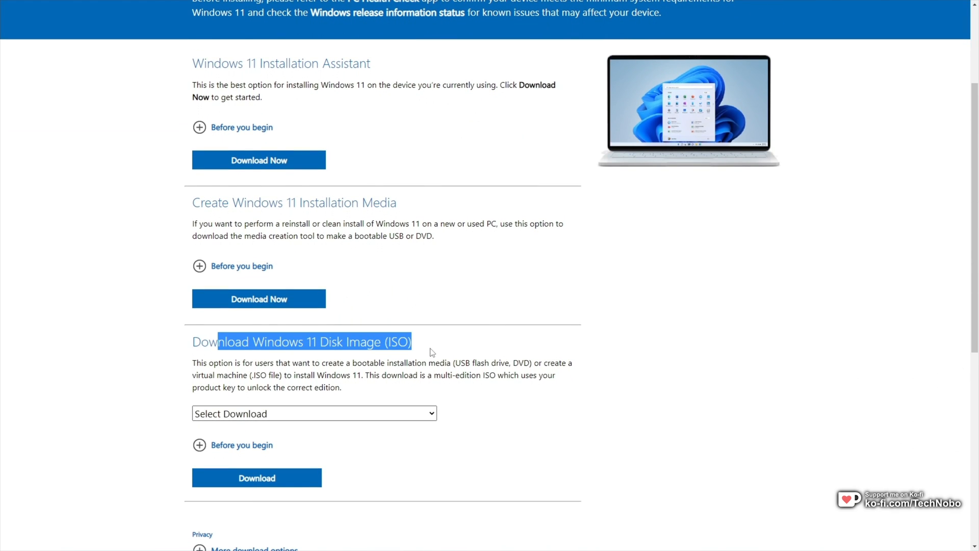
pyautogui.click(314, 413)
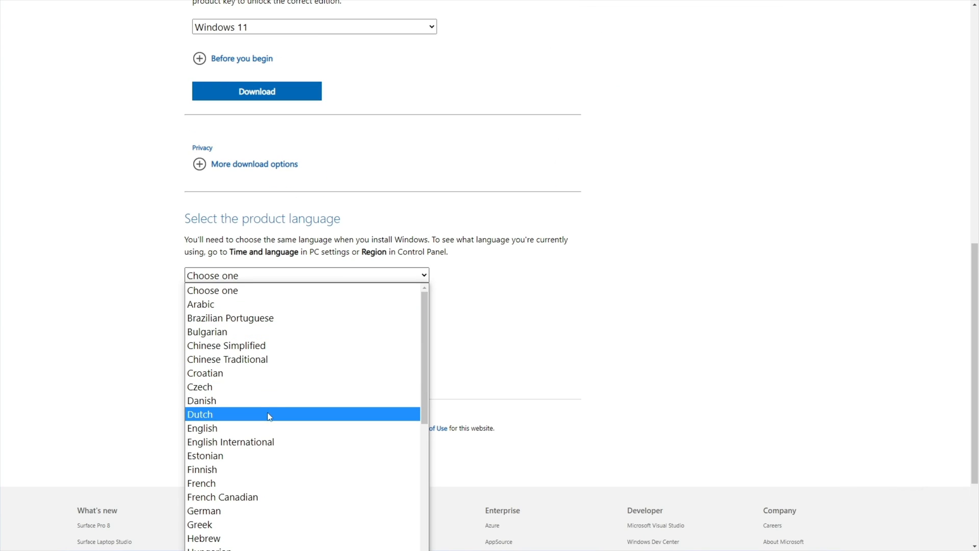
pyautogui.click(202, 428)
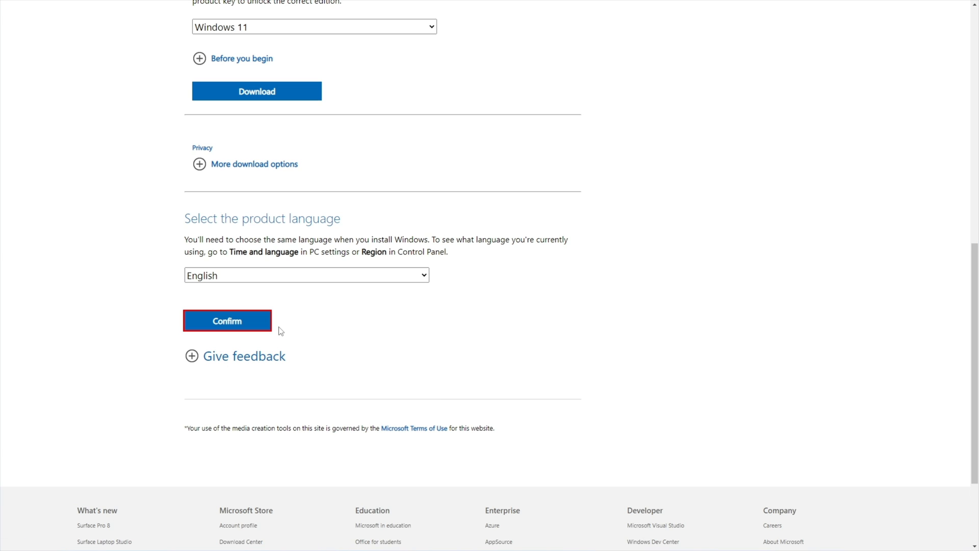
pyautogui.click(227, 321)
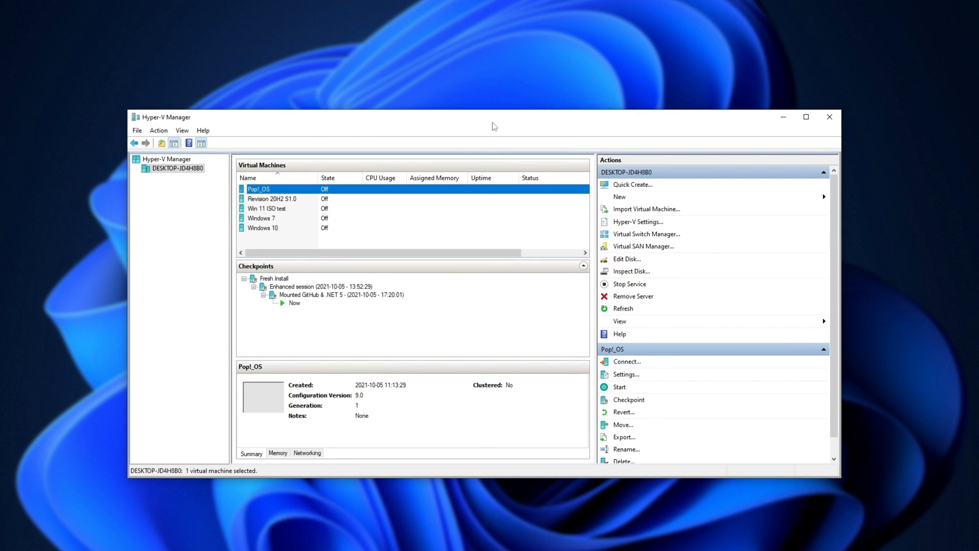
# Step: Start the New Virtual Machine wizard, naming it Win11 and storing it in a different location
pyautogui.click(624, 176)
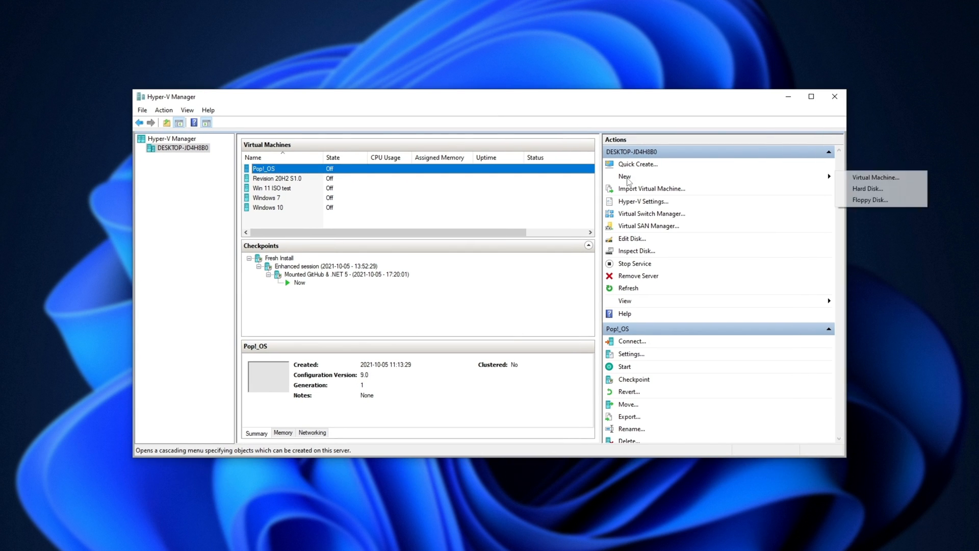
pyautogui.click(875, 177)
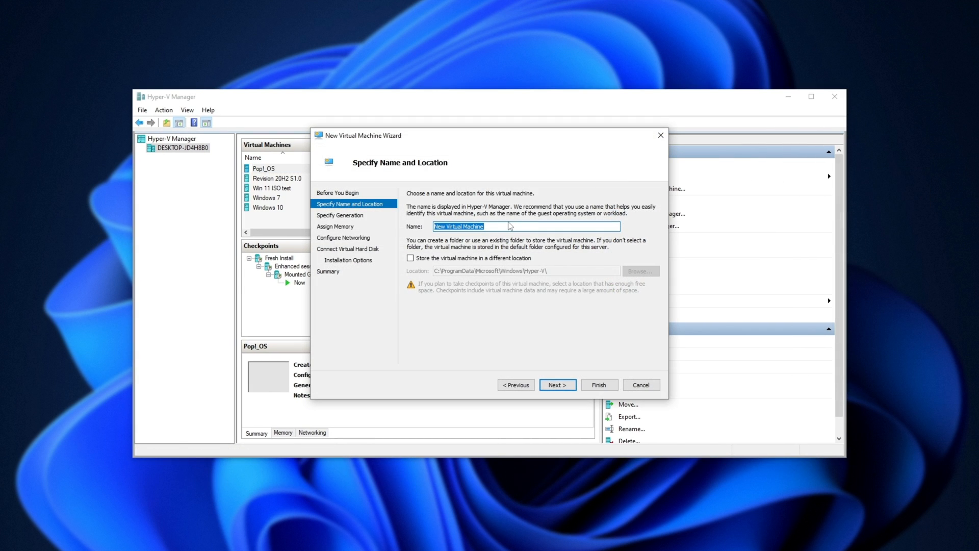
pyautogui.write('Win11')
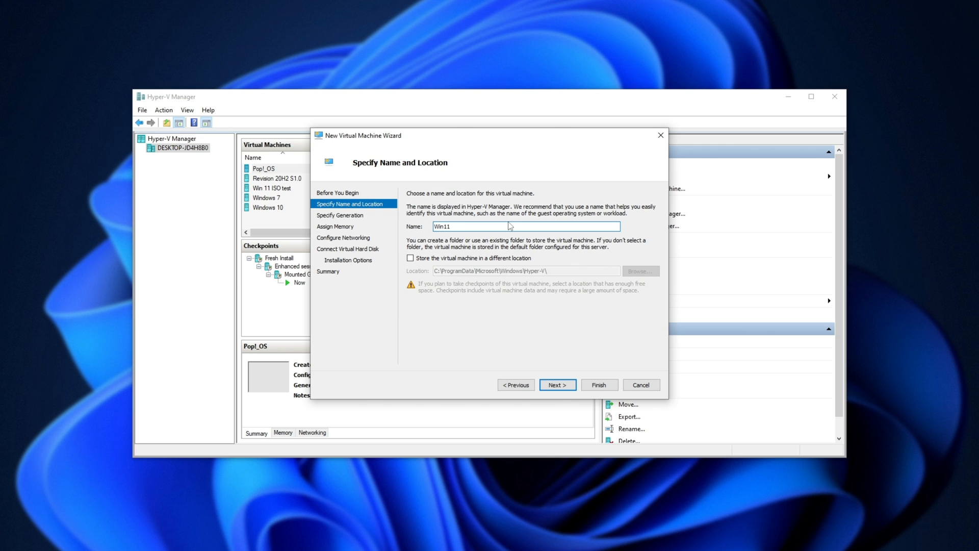
pyautogui.click(411, 258)
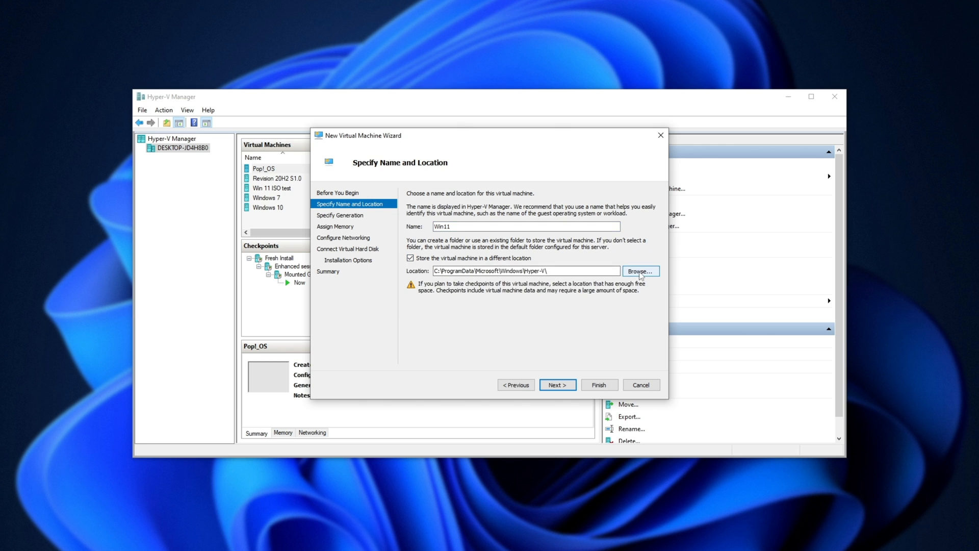
pyautogui.click(557, 384)
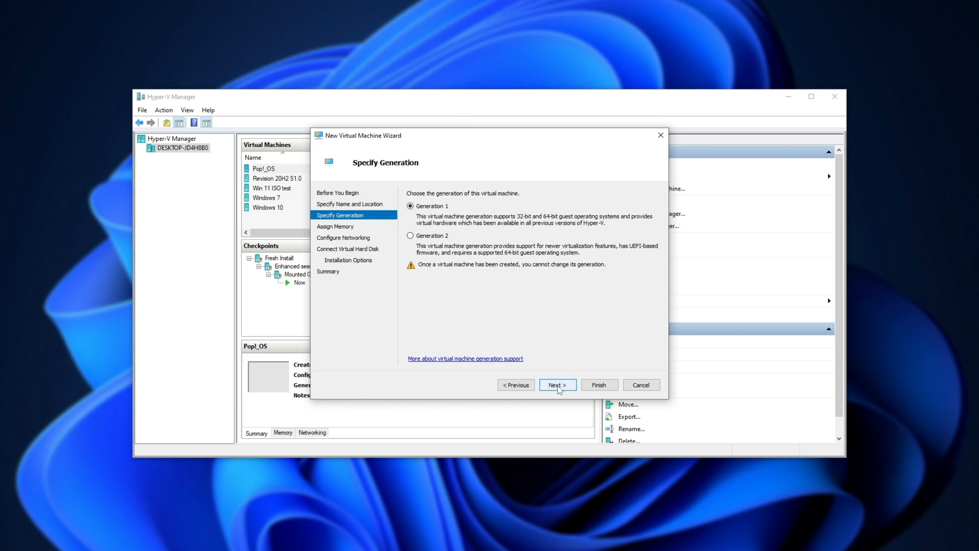
# Step: Choose Generation 2 and turn off dynamic memory, keeping default networking and a new VHDX
pyautogui.click(410, 236)
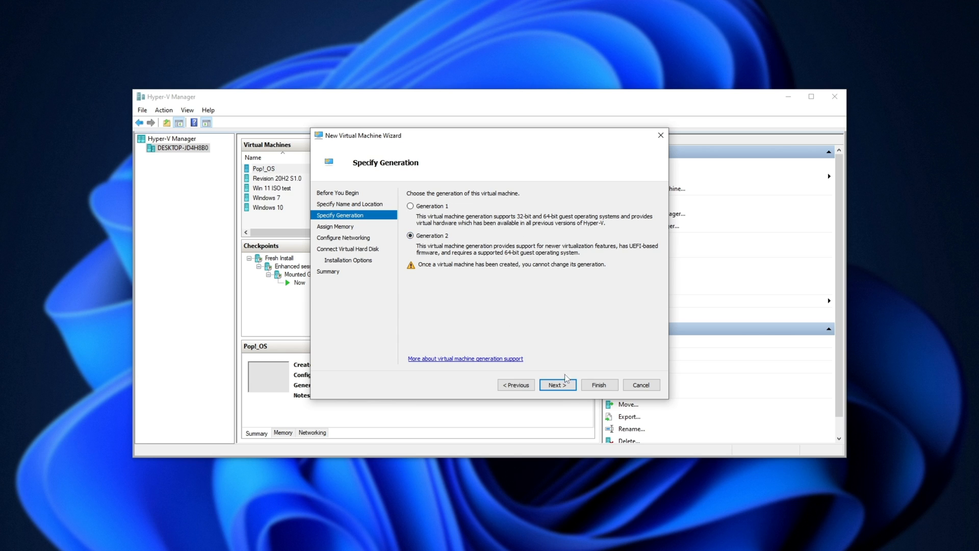
pyautogui.click(558, 384)
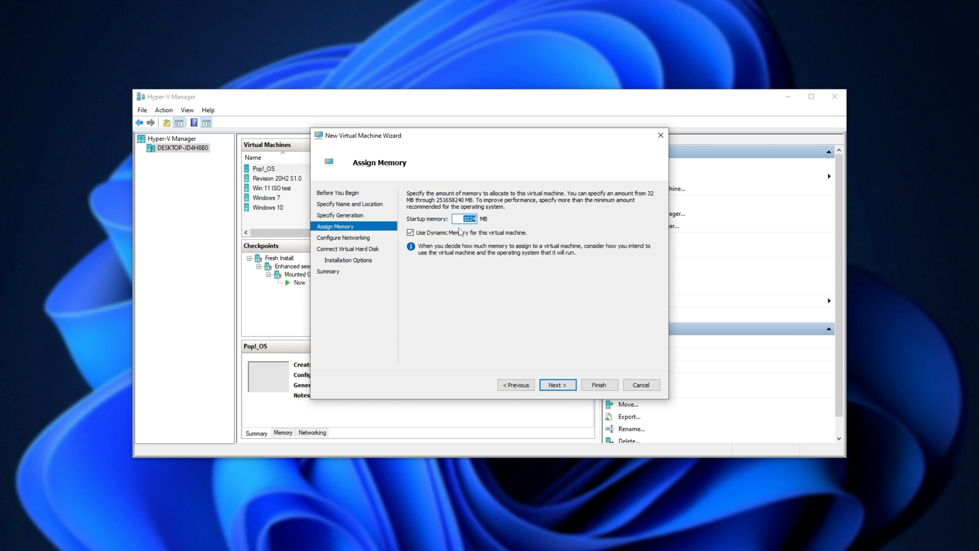
pyautogui.click(411, 233)
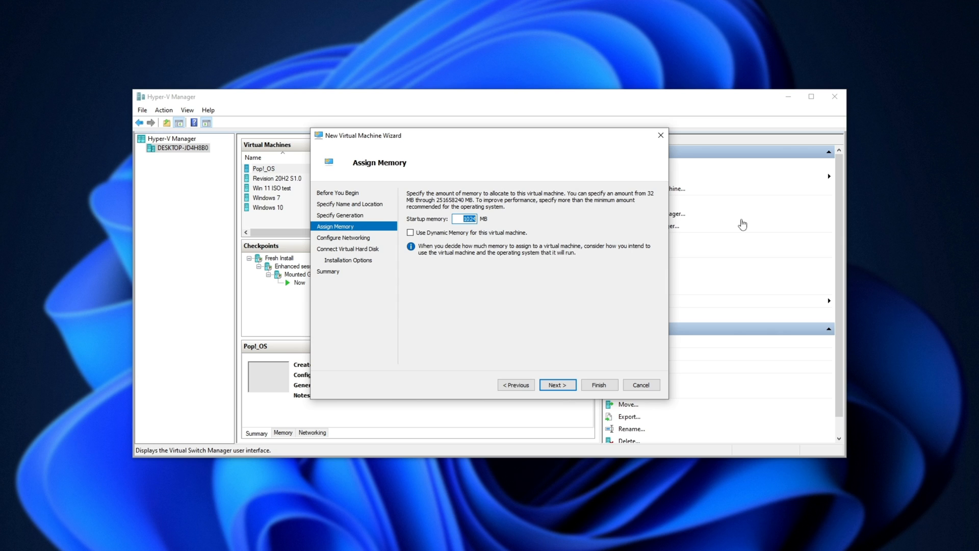
pyautogui.click(557, 384)
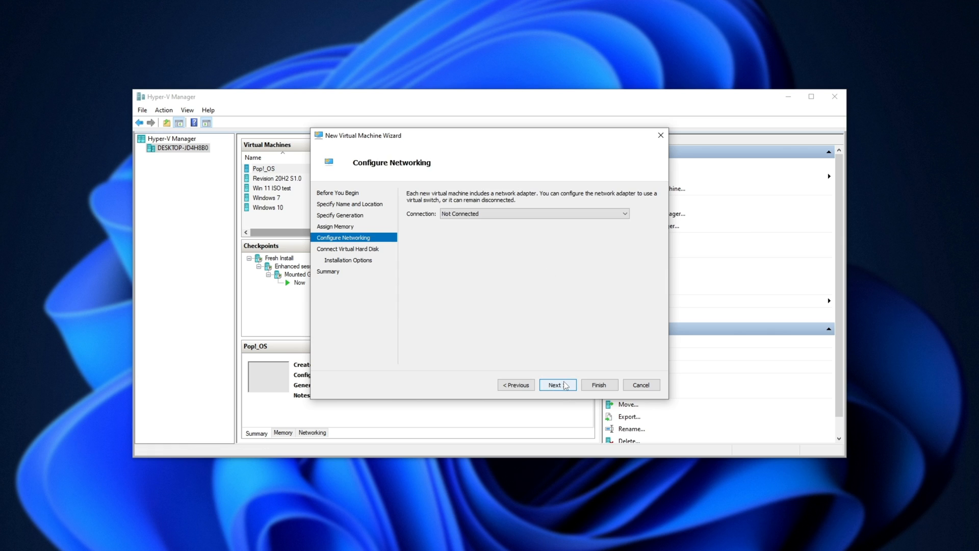
pyautogui.click(558, 385)
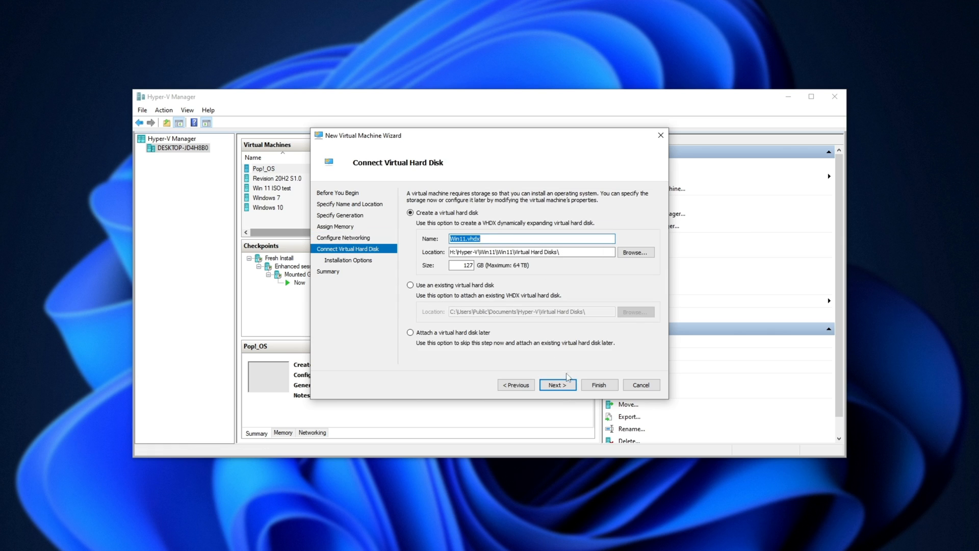
pyautogui.moveTo(574, 422)
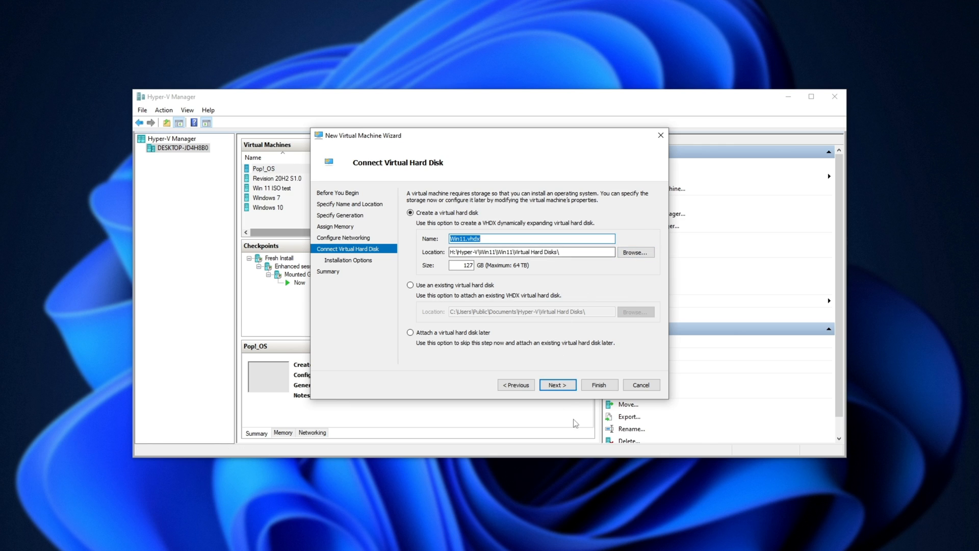
# Step: Set the machine to install from the bootable Windows 11 ISO and finish creating it
pyautogui.click(558, 384)
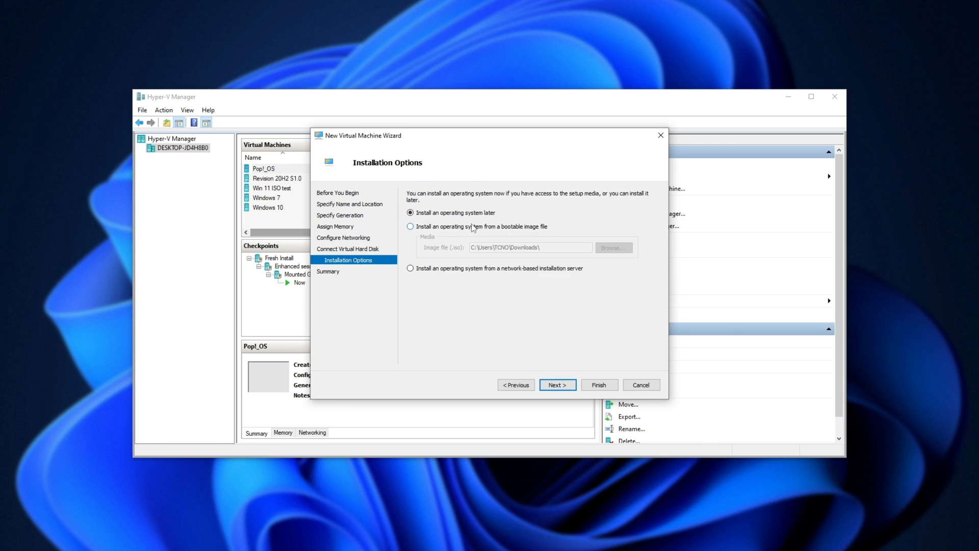
pyautogui.click(410, 226)
pyautogui.write('Win11_English_x64.iso')
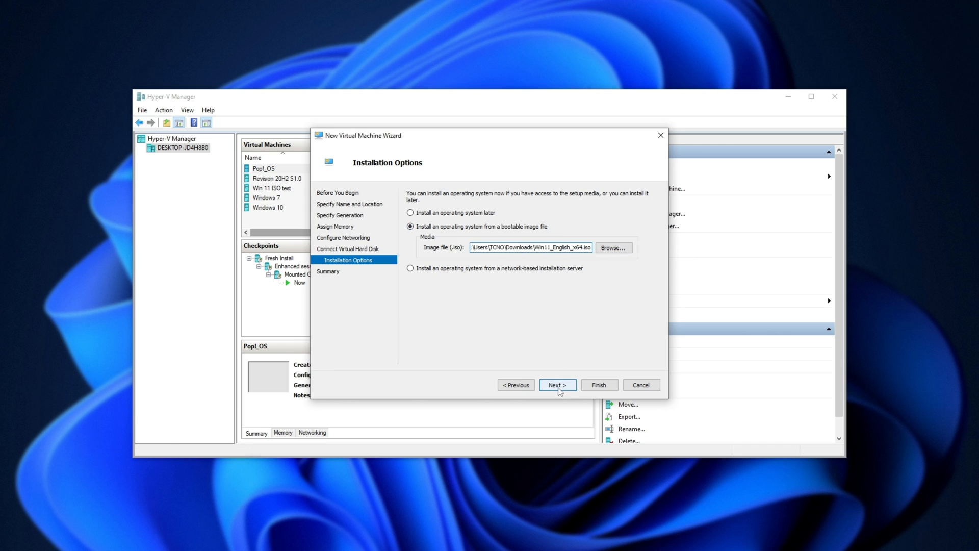
pyautogui.click(558, 384)
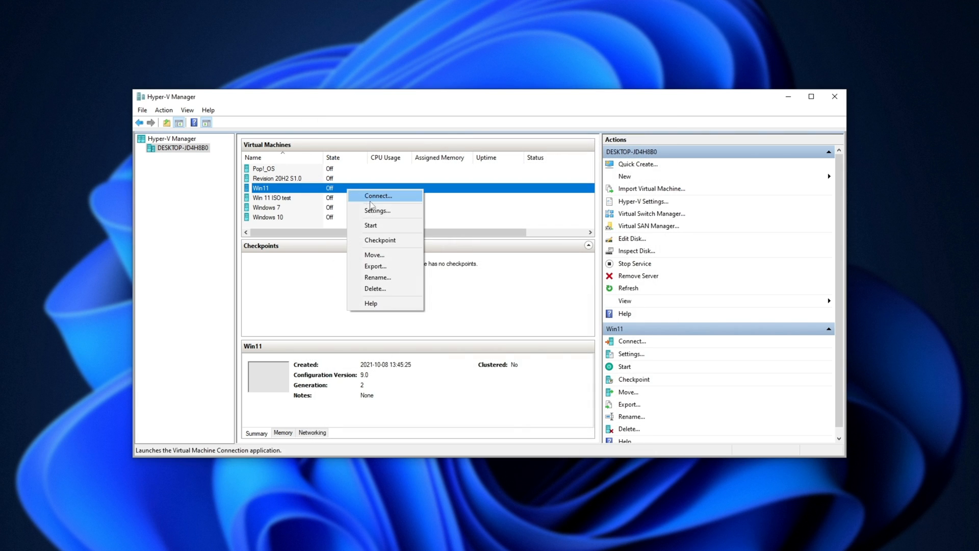
# Step: Connect to Win11 and start Windows 11 Pro setup without a product key
pyautogui.click(370, 225)
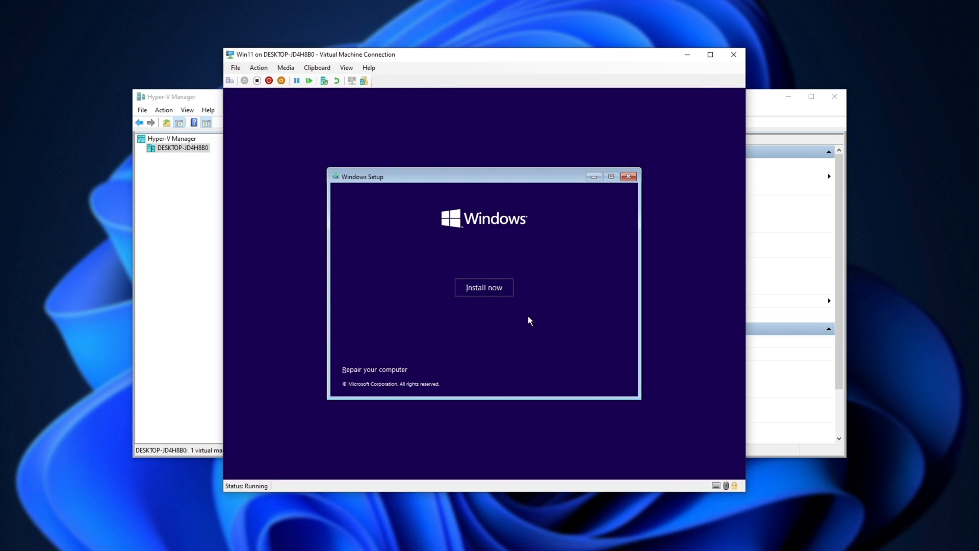
pyautogui.click(484, 287)
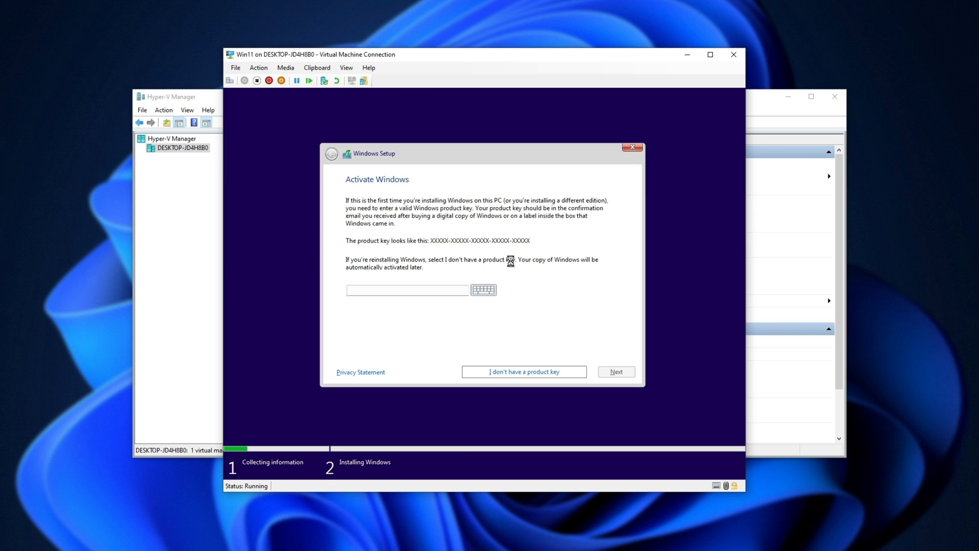
pyautogui.click(524, 371)
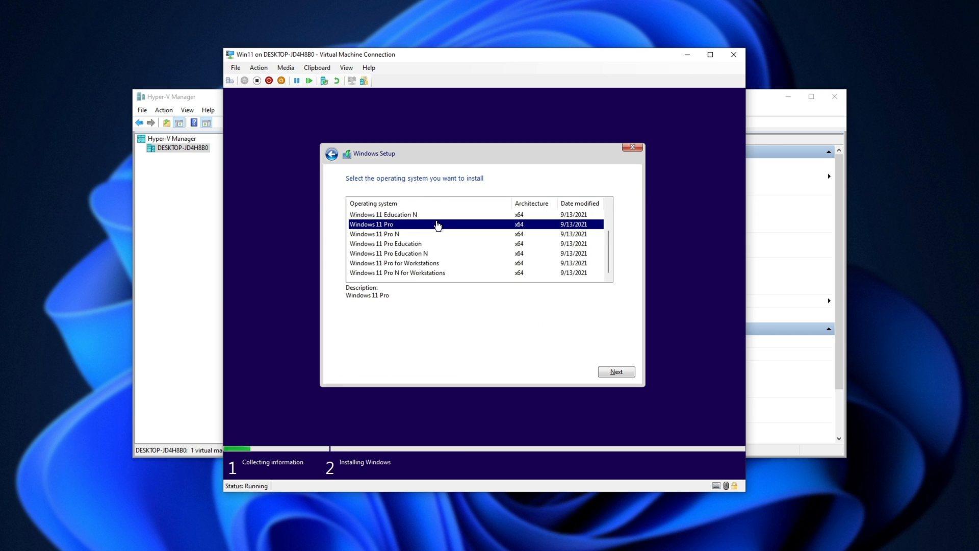
pyautogui.click(616, 371)
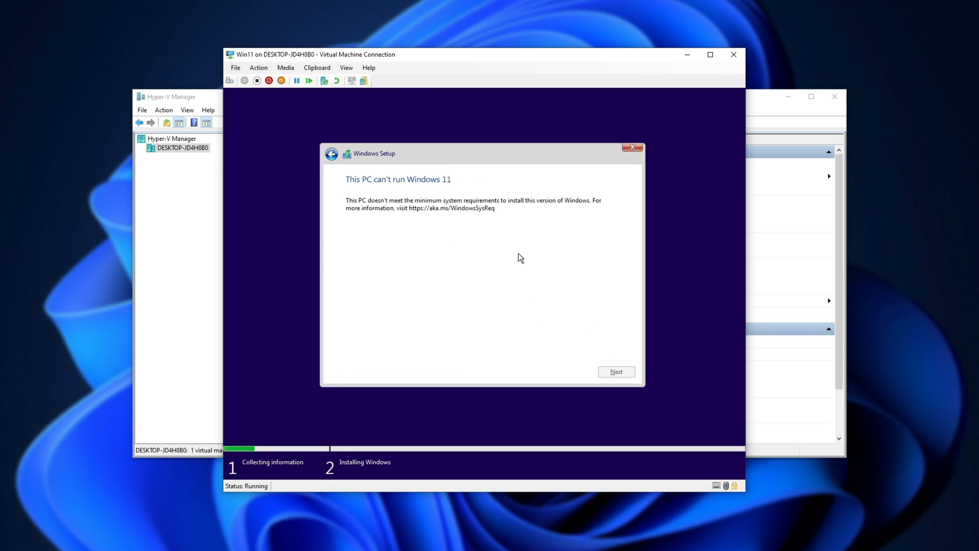
# Step: Quit setup after the 'This PC can't run Windows 11' error and confirm
pyautogui.click(632, 147)
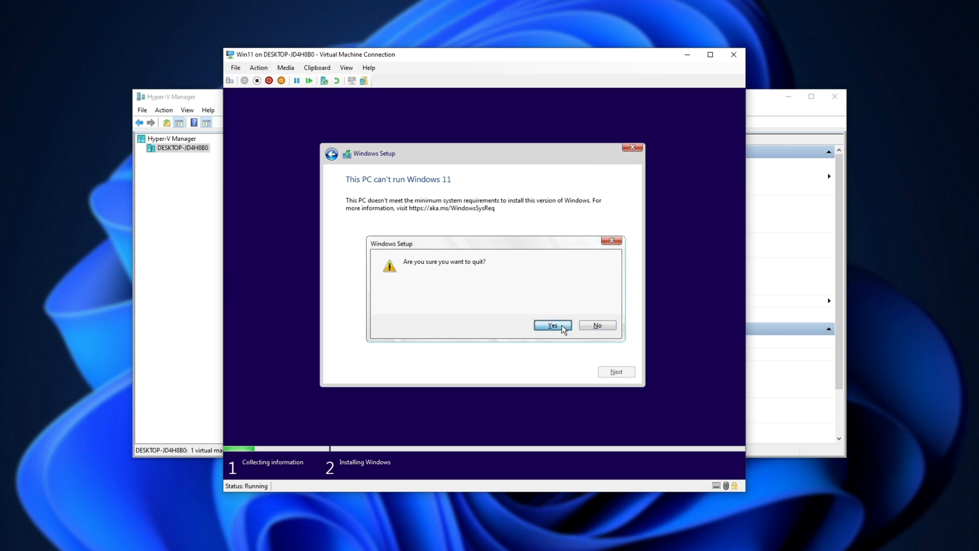
pyautogui.click(552, 325)
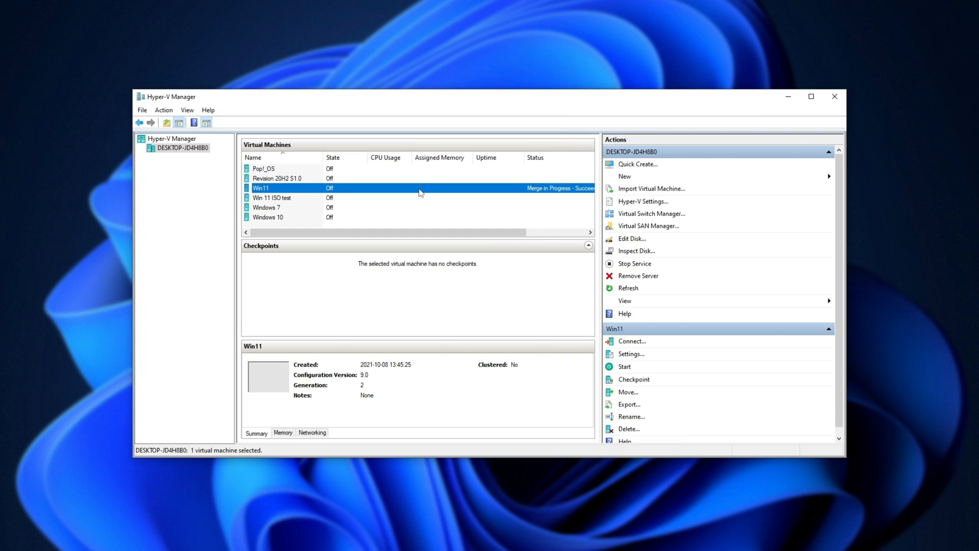
# Step: In Win11's Security settings, tick Enable Trusted Platform Module
pyautogui.rightClick(281, 188)
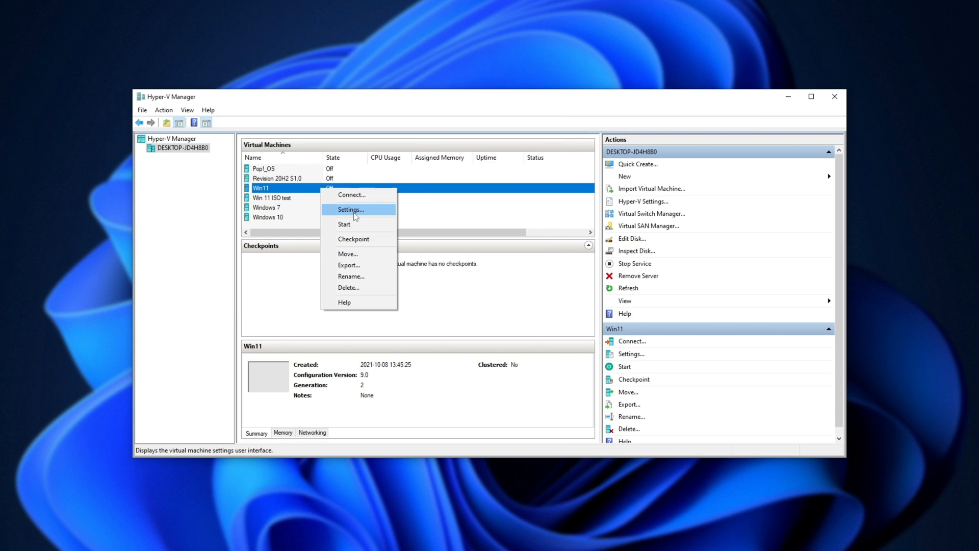
pyautogui.click(350, 210)
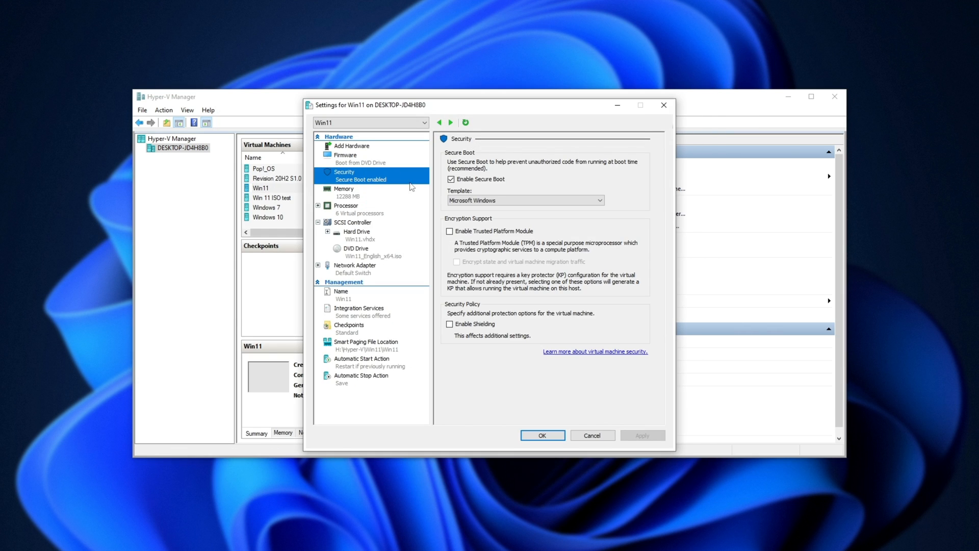
pyautogui.click(449, 231)
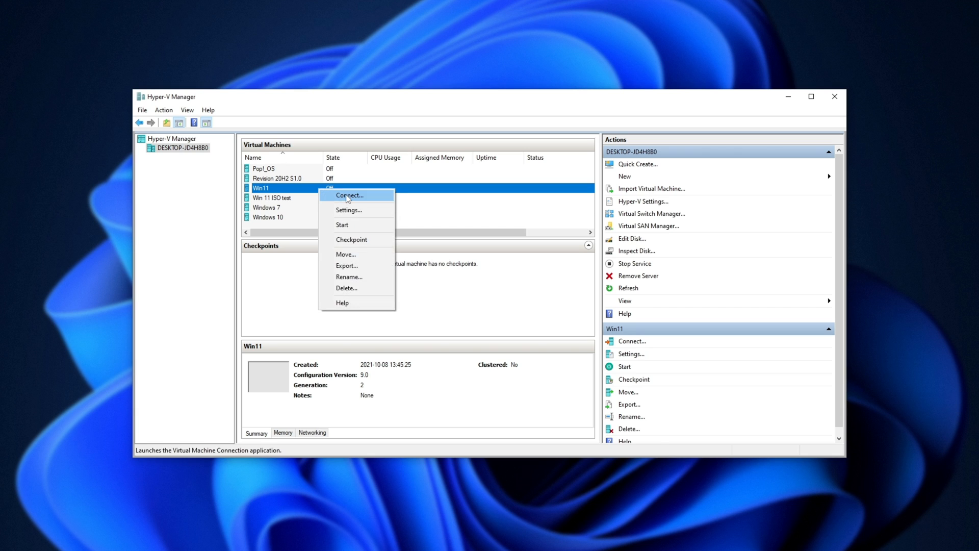
# Step: Reconnect, continue with Windows 11 Pro, accept the license and install onto Drive 0 unallocated space
pyautogui.click(349, 195)
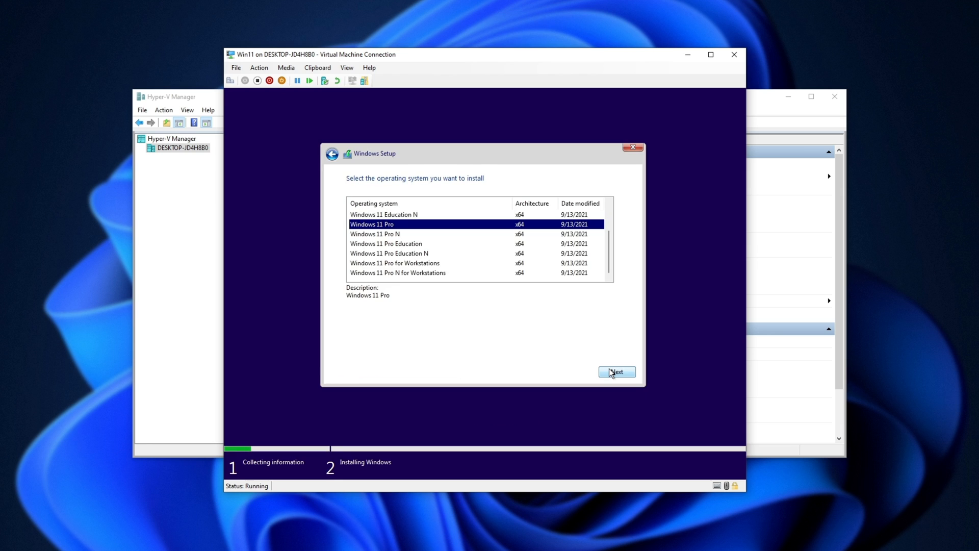
pyautogui.click(616, 372)
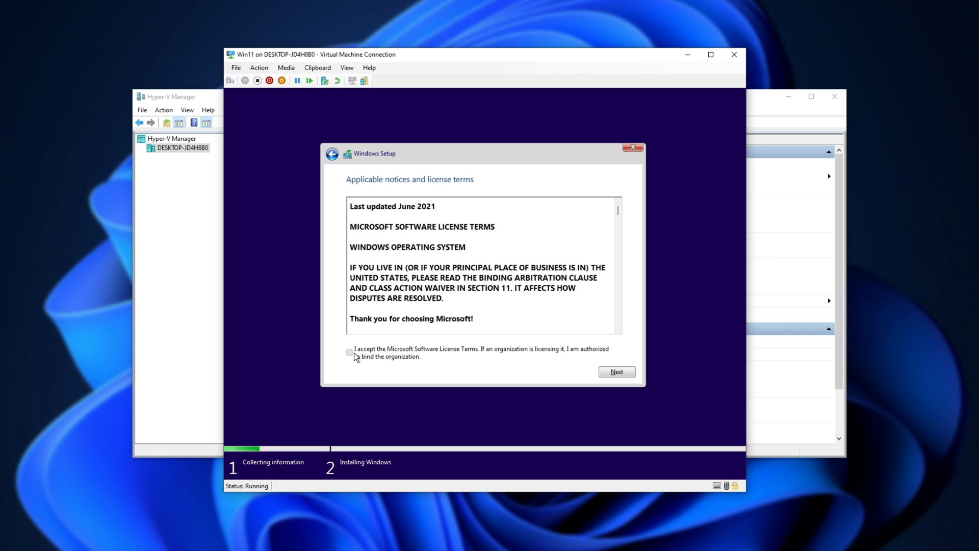
pyautogui.click(617, 371)
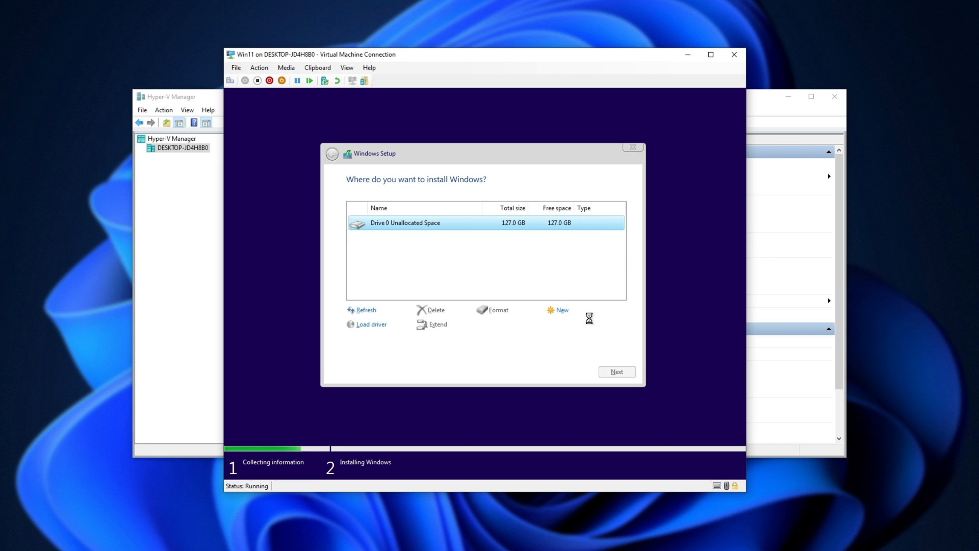
pyautogui.click(616, 372)
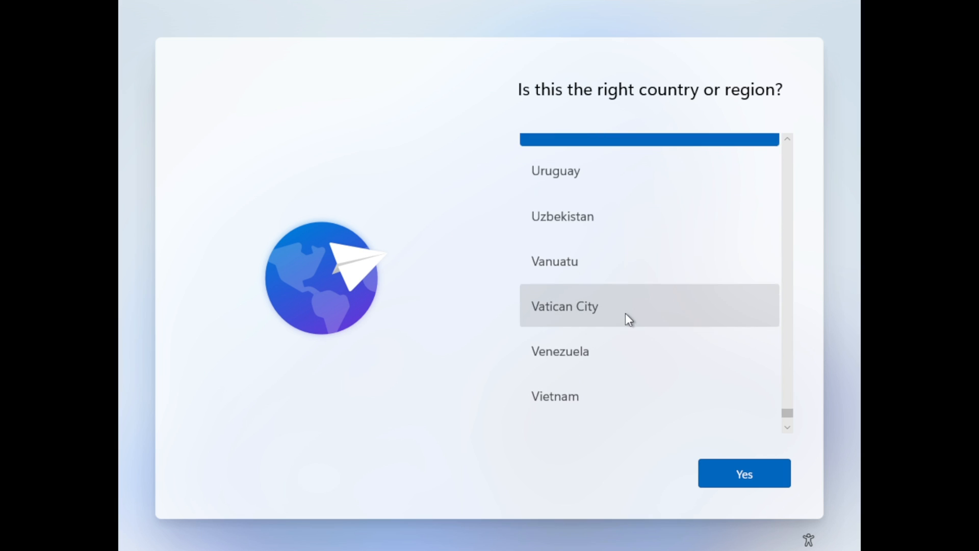
# Step: Confirm the region and US keyboard layout and name the PC 'TCNO-'
pyautogui.click(744, 473)
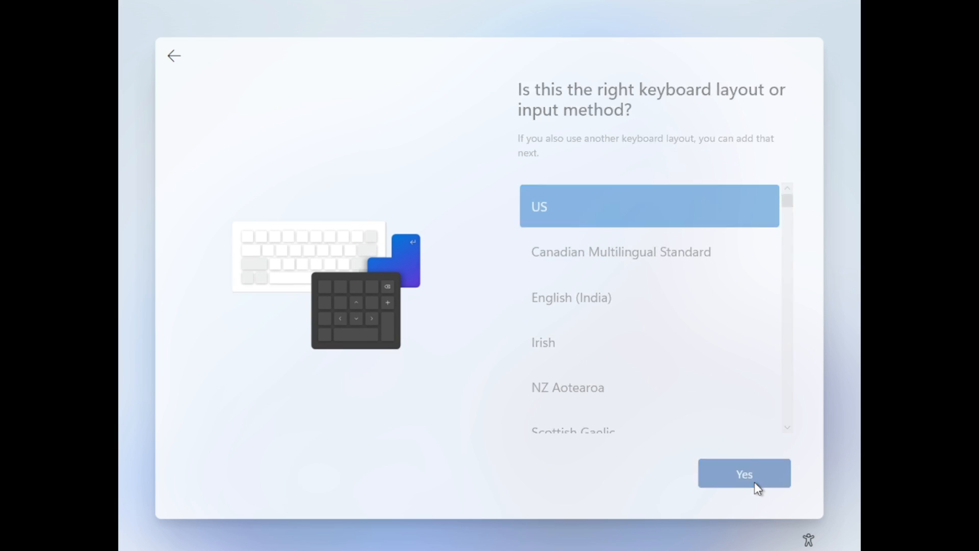
pyautogui.click(745, 473)
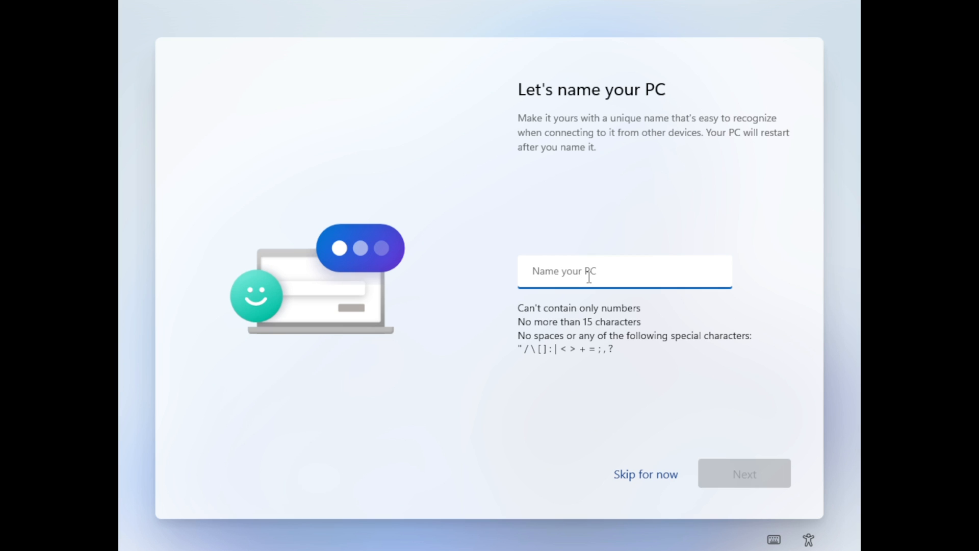
pyautogui.write('TCNO-')
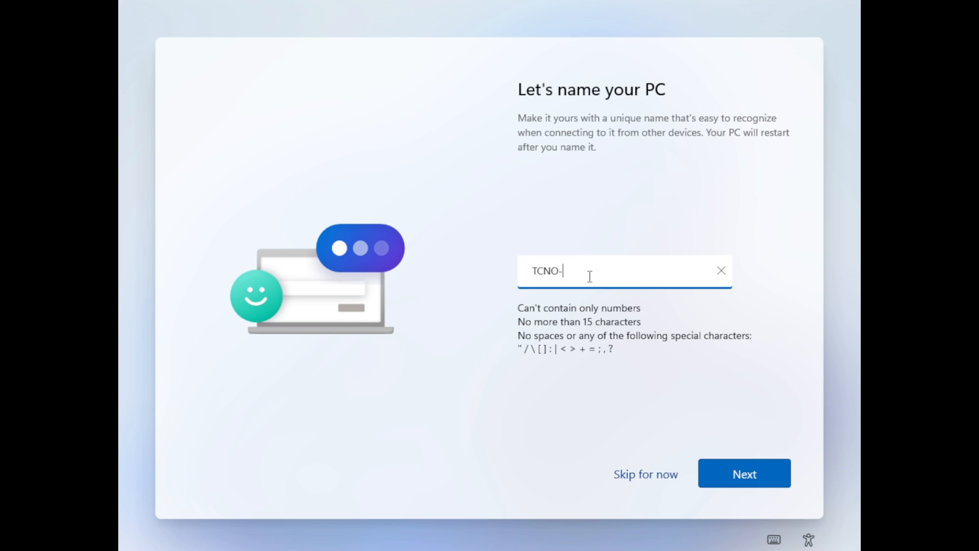
pyautogui.click(744, 472)
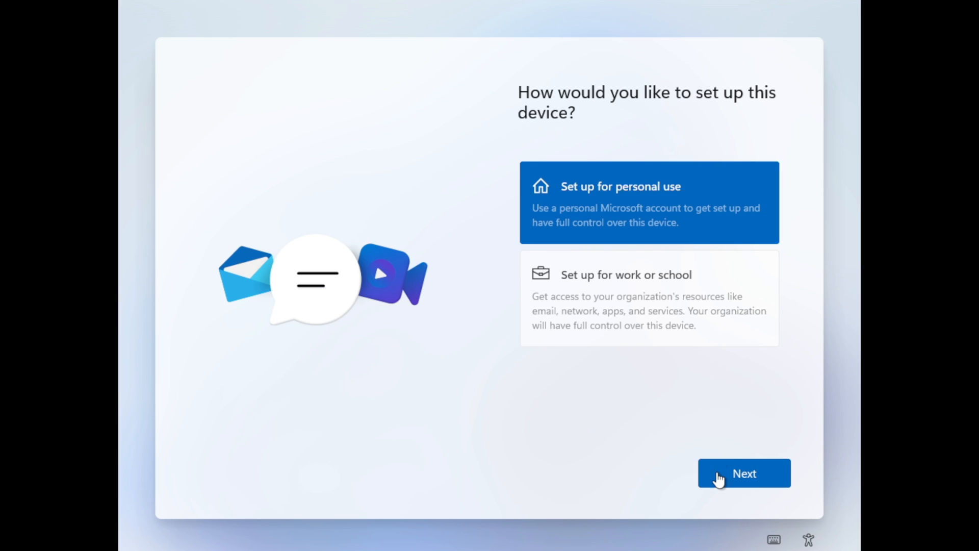
# Step: Set up for personal use with a local account, skipping the password
pyautogui.click(744, 473)
pyautogui.write('TCNO')
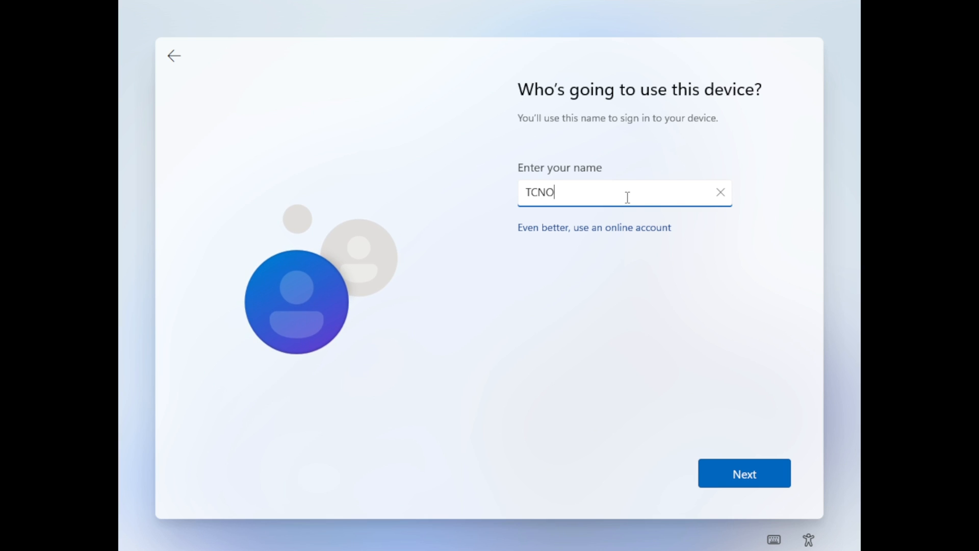
pyautogui.click(745, 473)
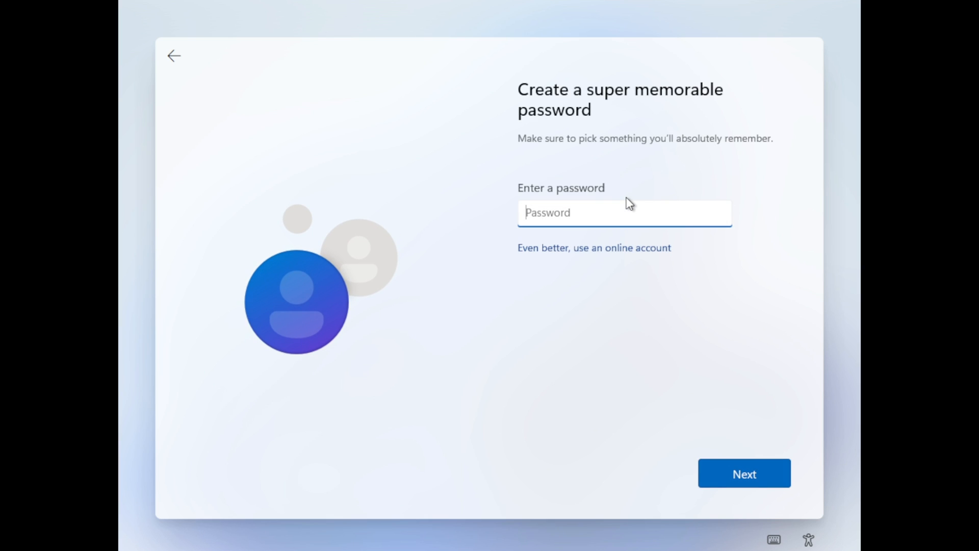
pyautogui.click(745, 473)
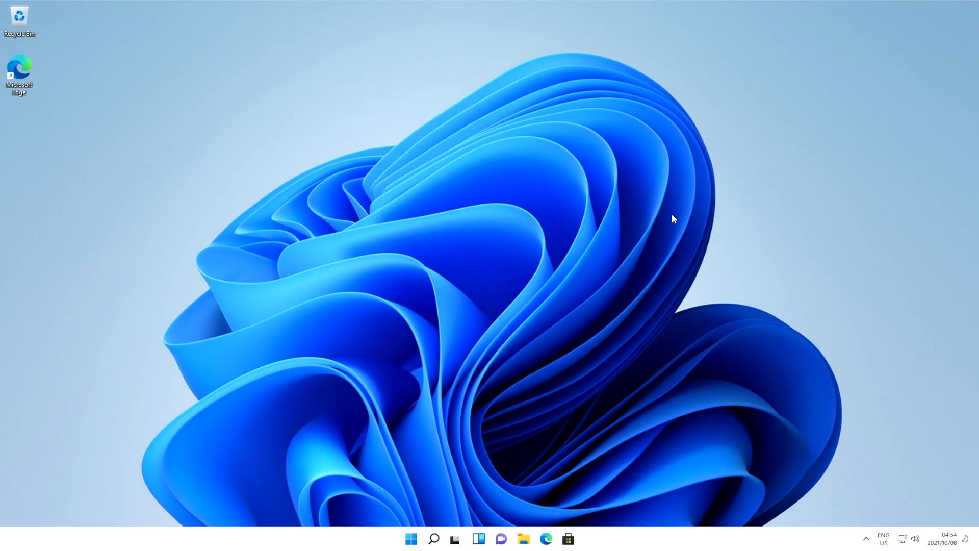
pyautogui.moveTo(647, 208)
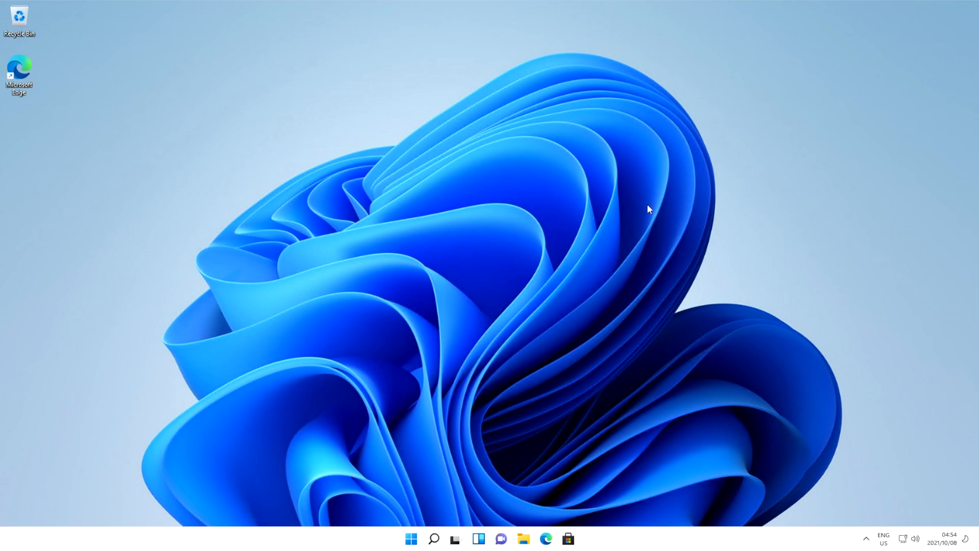